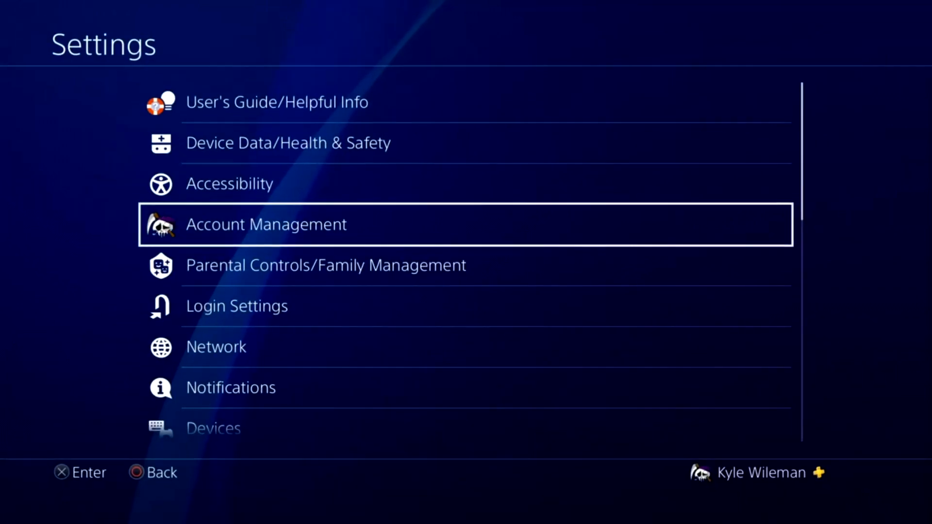
- Reach Remote Play Connection Settings in the PS4 Settings list
scroll("down", 3)
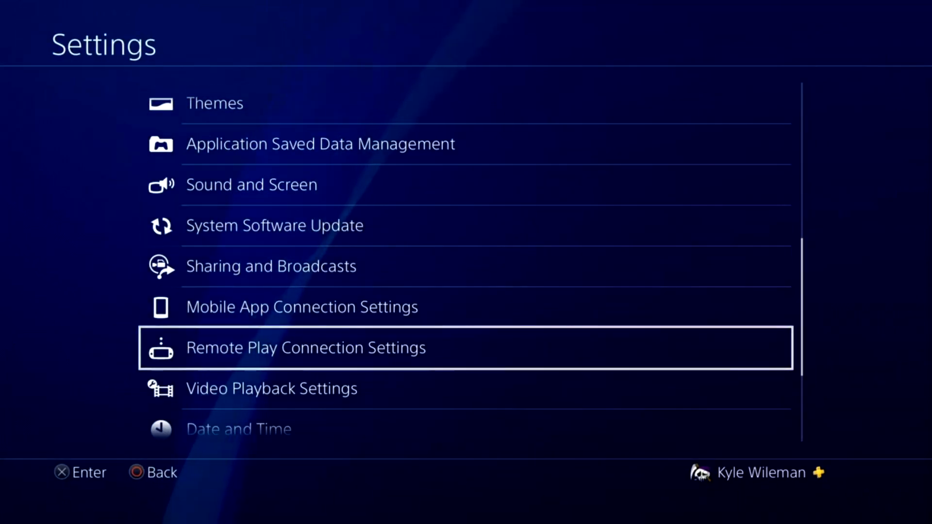
left_click(305, 347)
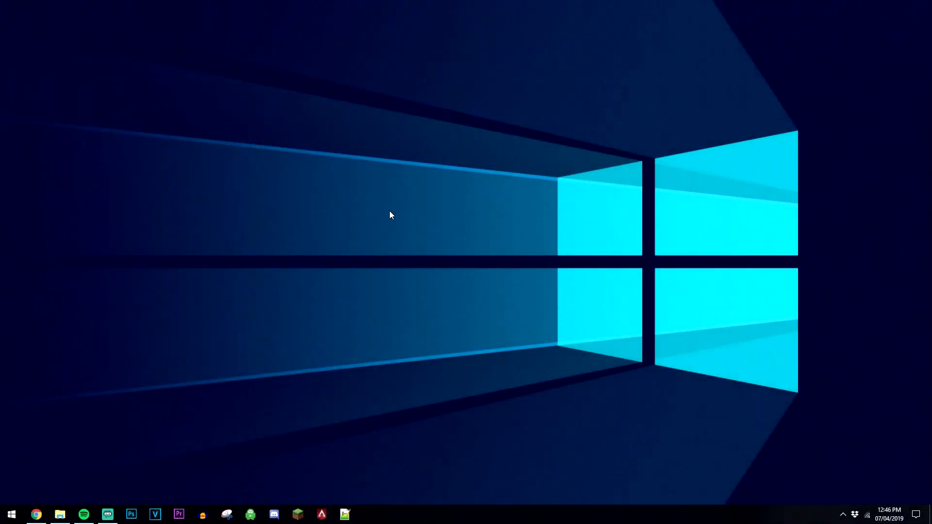
mouse_move(48, 504)
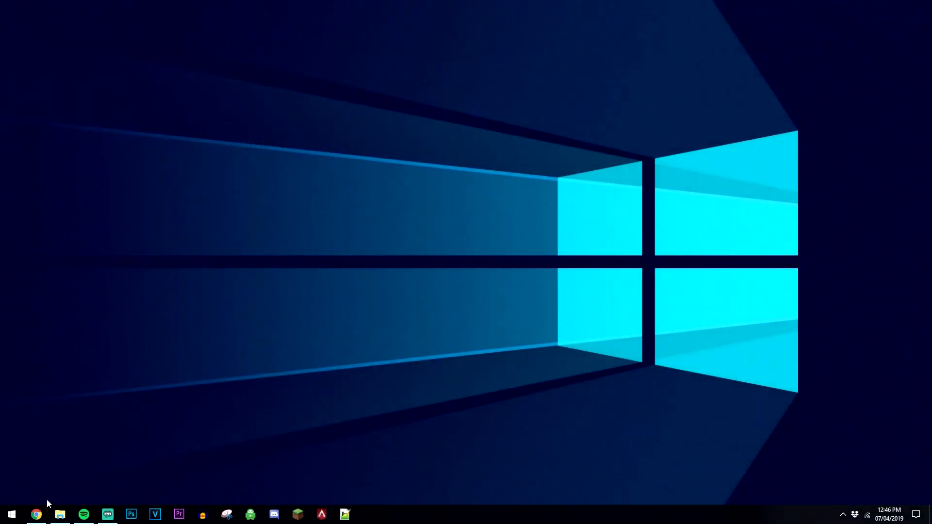
- Review the PS4 Remote Play download page in Chrome, then the Streamlabs OBS download tab
left_click(36, 515)
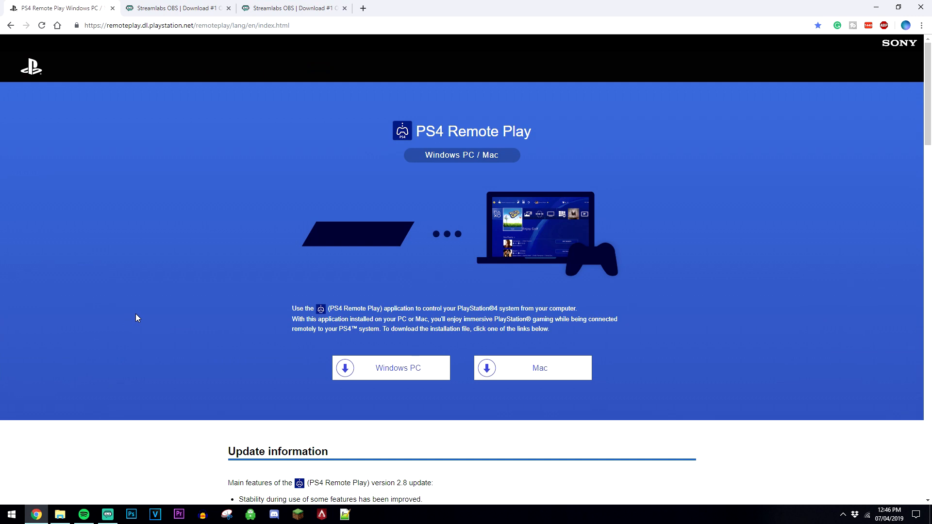
scroll("down", 3)
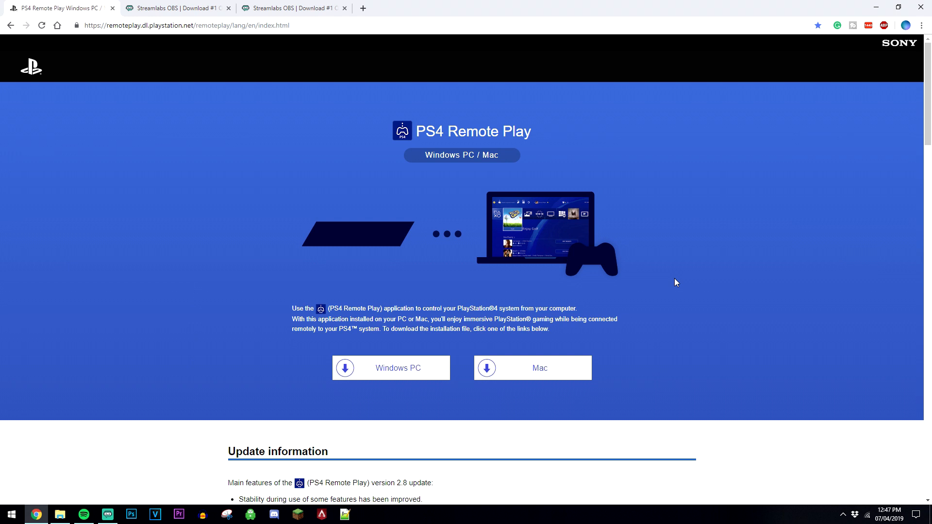
left_click(175, 8)
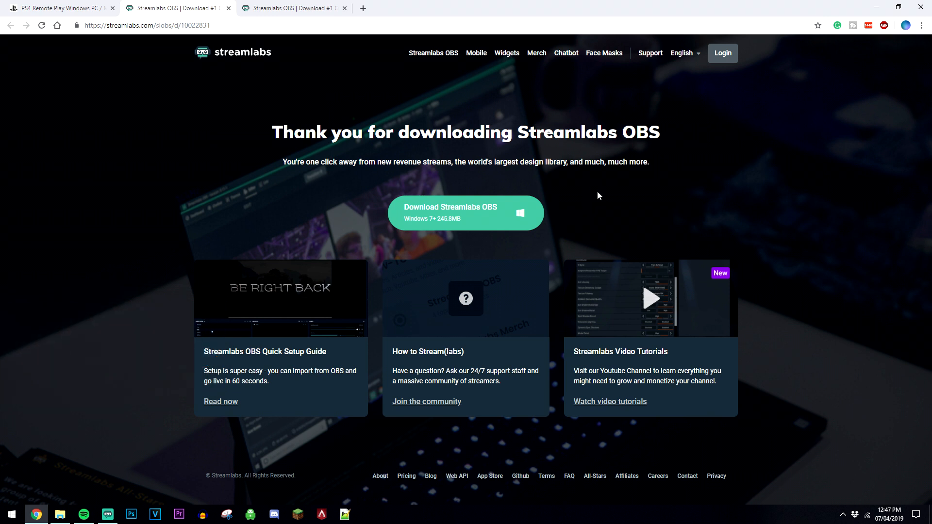
mouse_move(569, 198)
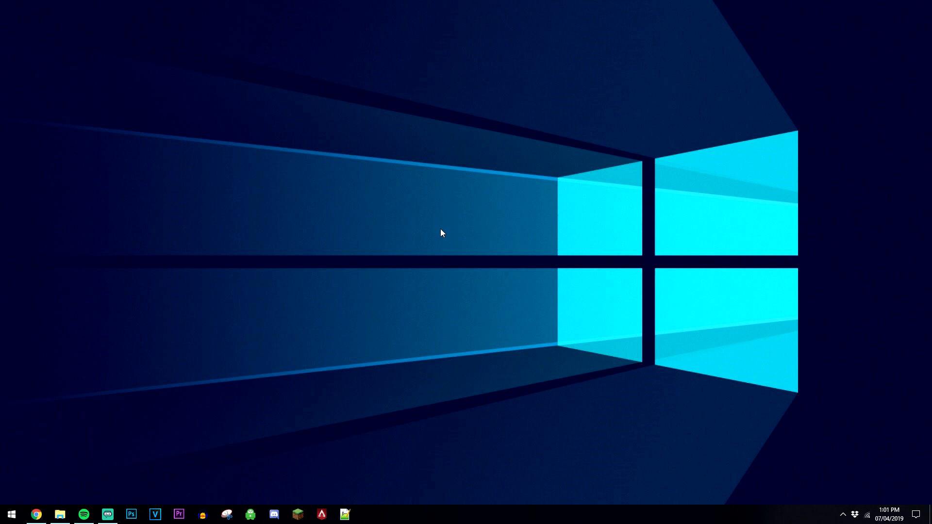
- Launch PS4 Remote Play from the taskbar and get past its update check to the start window
left_click(11, 515)
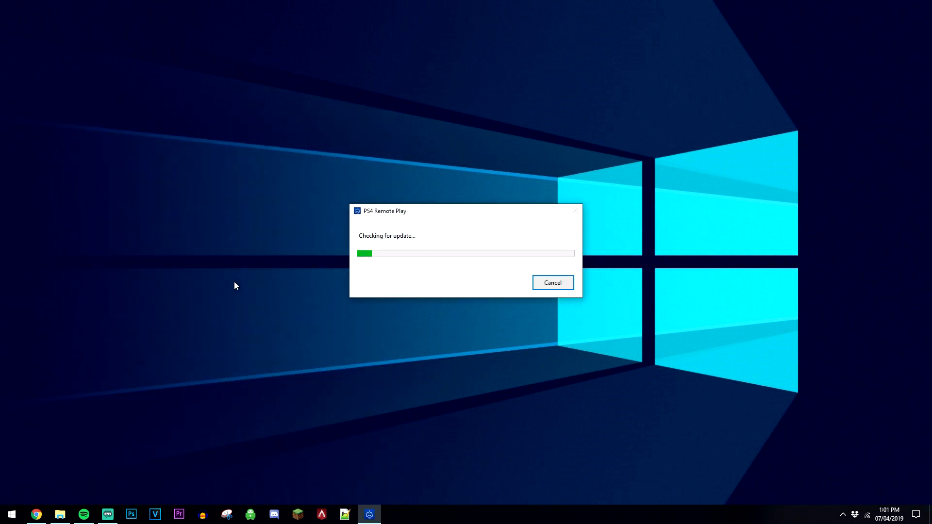
left_click(551, 282)
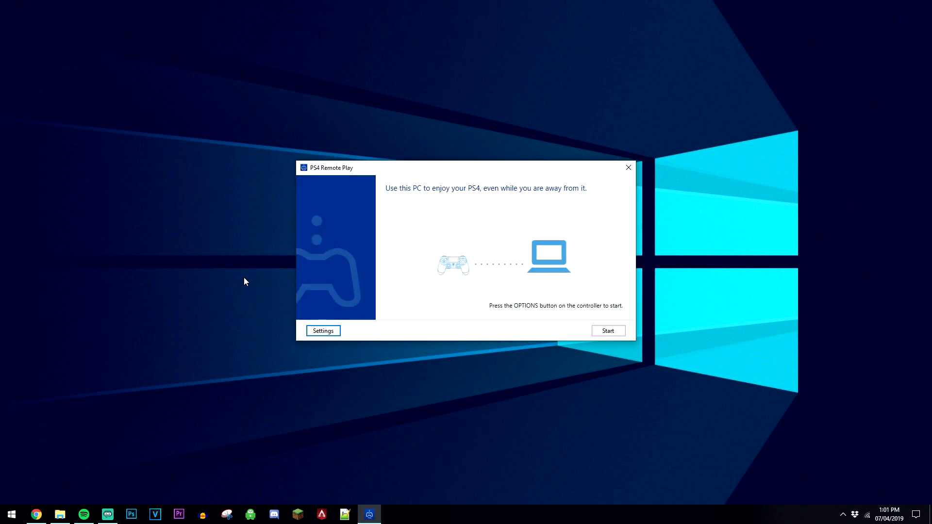
mouse_move(351, 307)
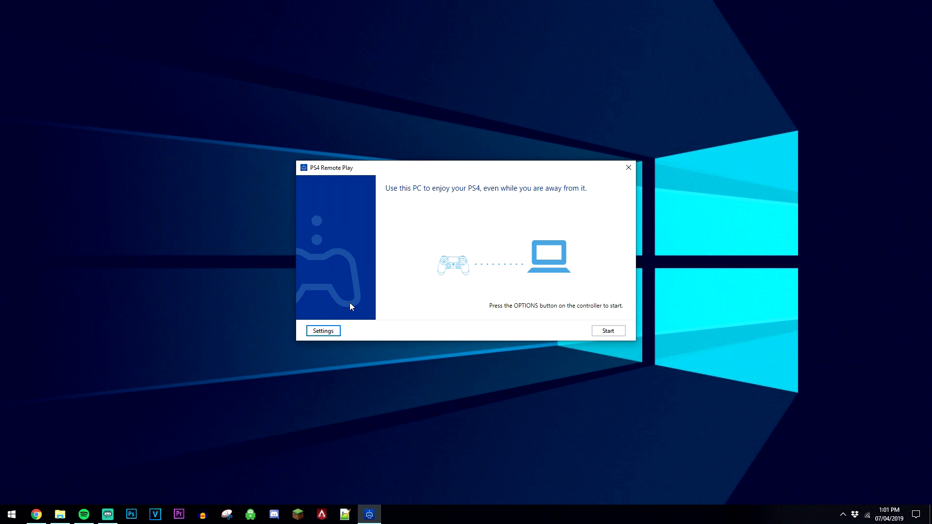
- Sign in to PlayStation Network, keep resolution at High (720p) after the 1080p notice, and set frame rate High
left_click(322, 330)
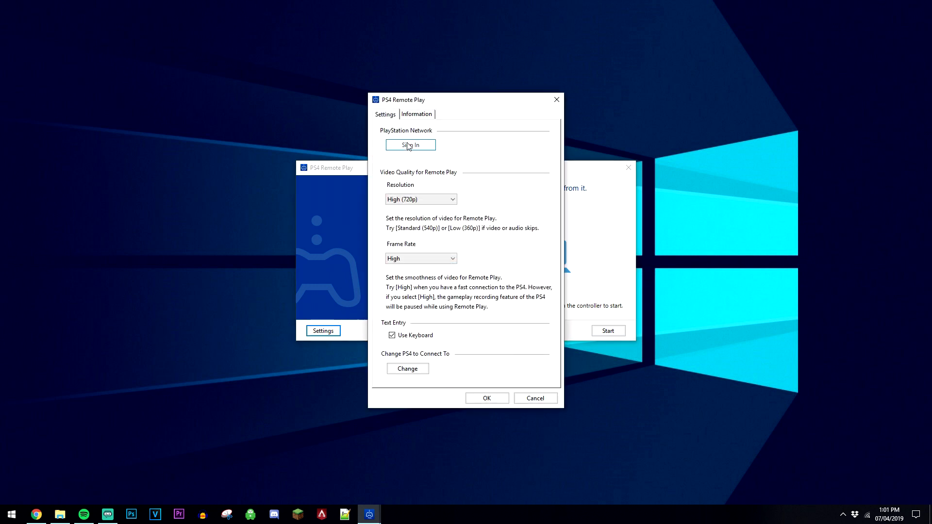
left_click(410, 145)
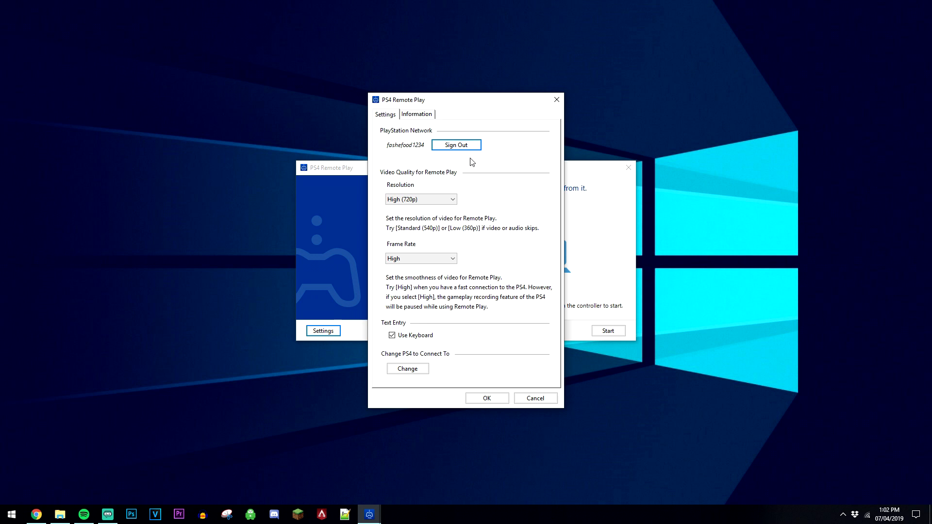
left_click(420, 198)
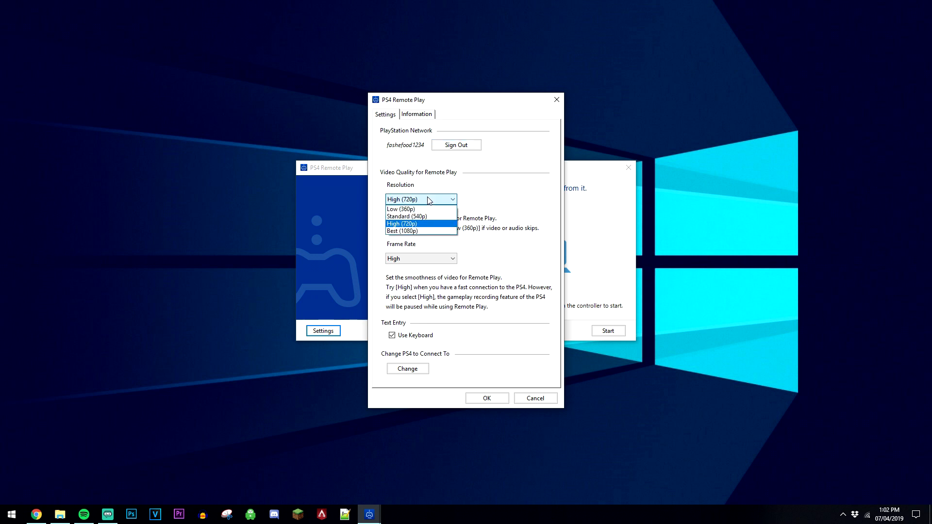
left_click(401, 232)
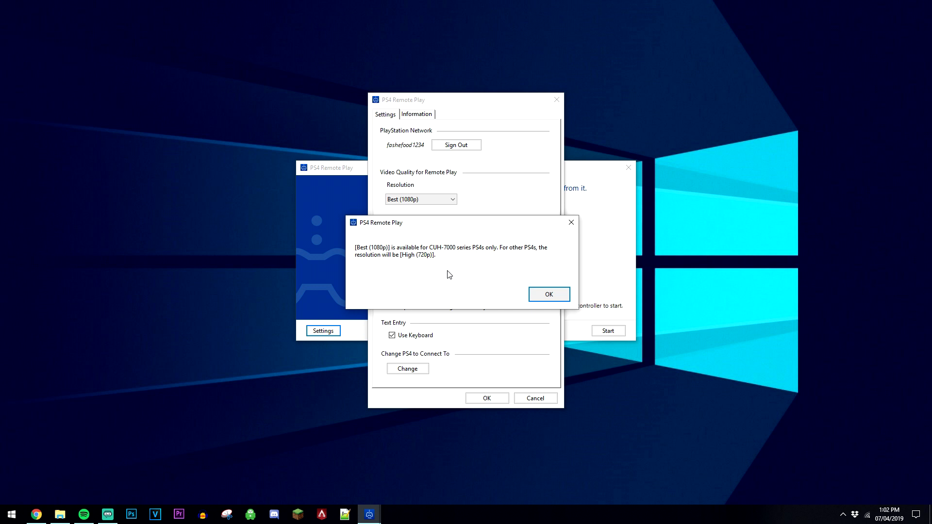
left_click(548, 294)
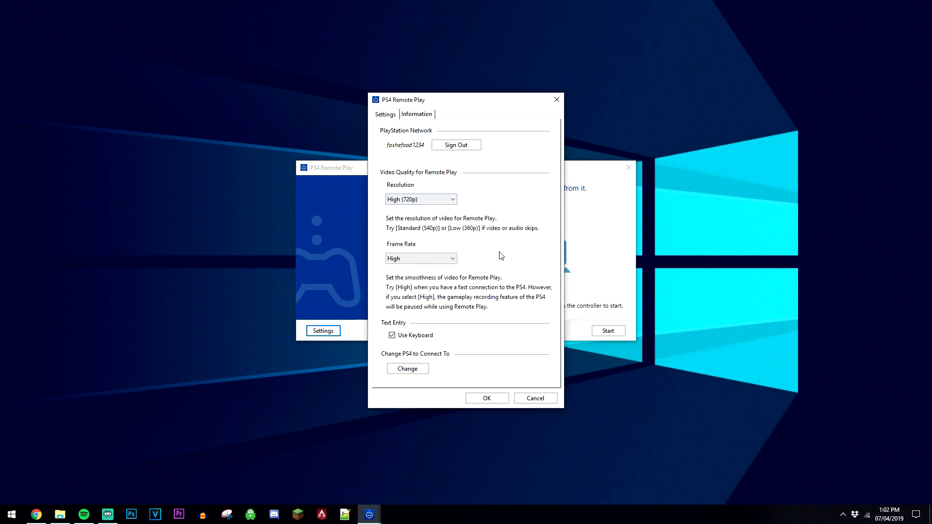
left_click(420, 258)
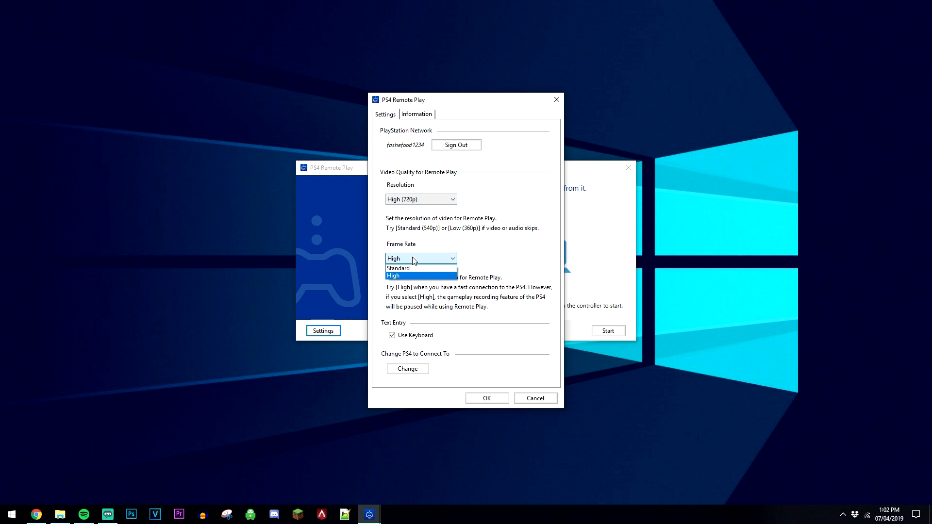
left_click(393, 275)
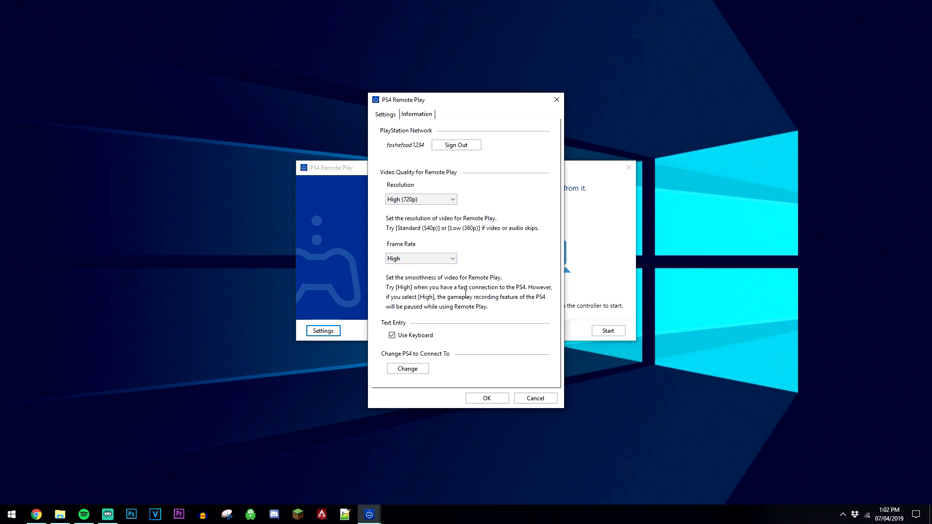
mouse_move(501, 334)
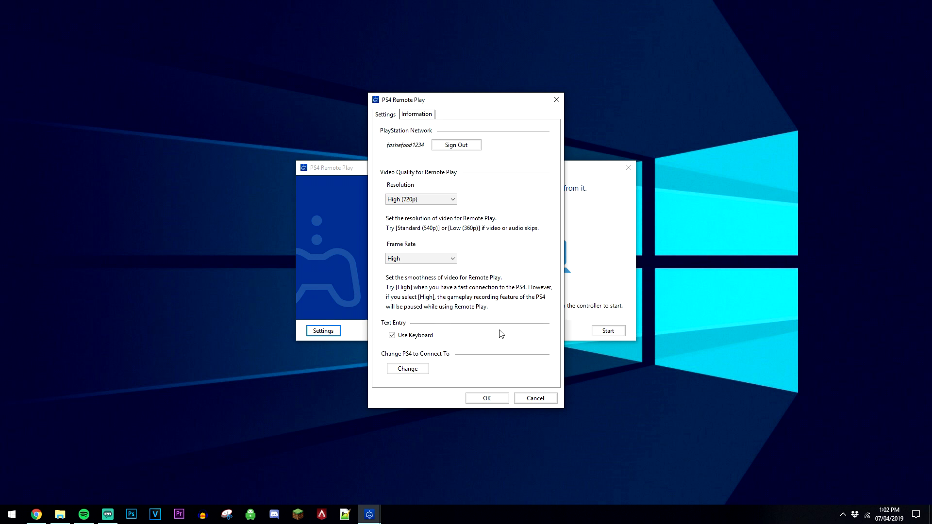
mouse_move(515, 336)
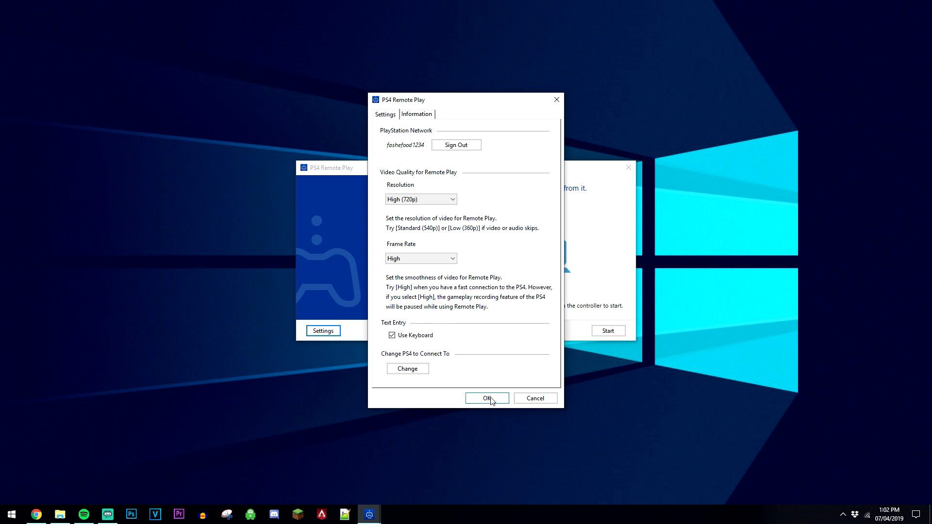
- Save the video quality settings with OK and start connecting to the PS4
left_click(486, 398)
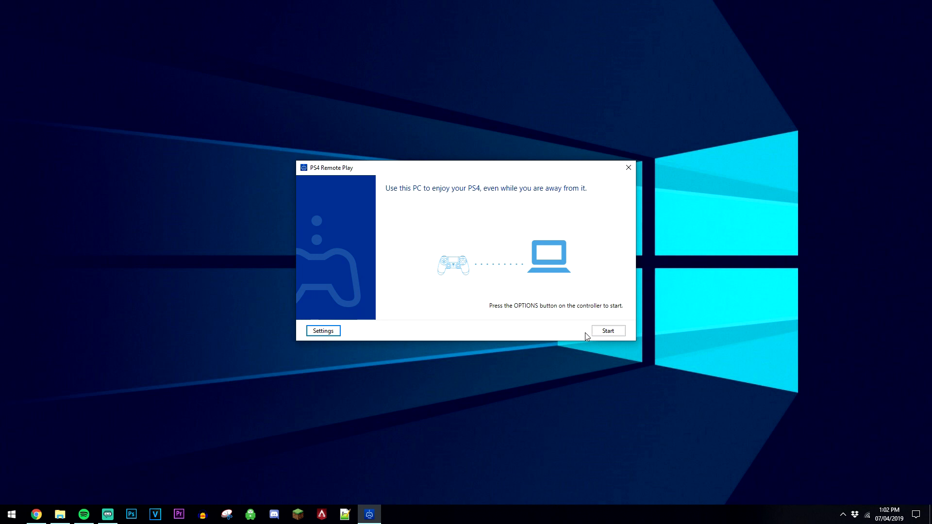
left_click(608, 330)
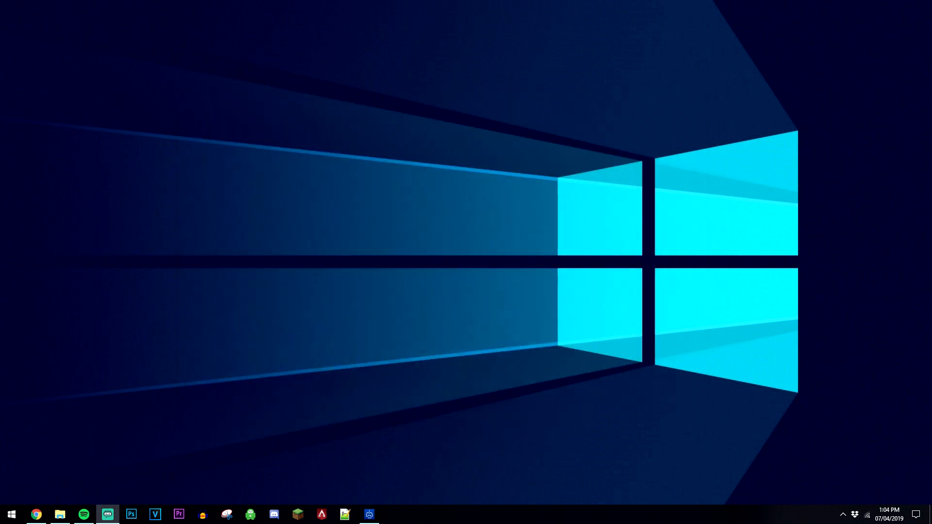
- Bring Streamlabs OBS forward, cancel the Name Scene dialog, and select the existing Display Capture source
left_click(108, 515)
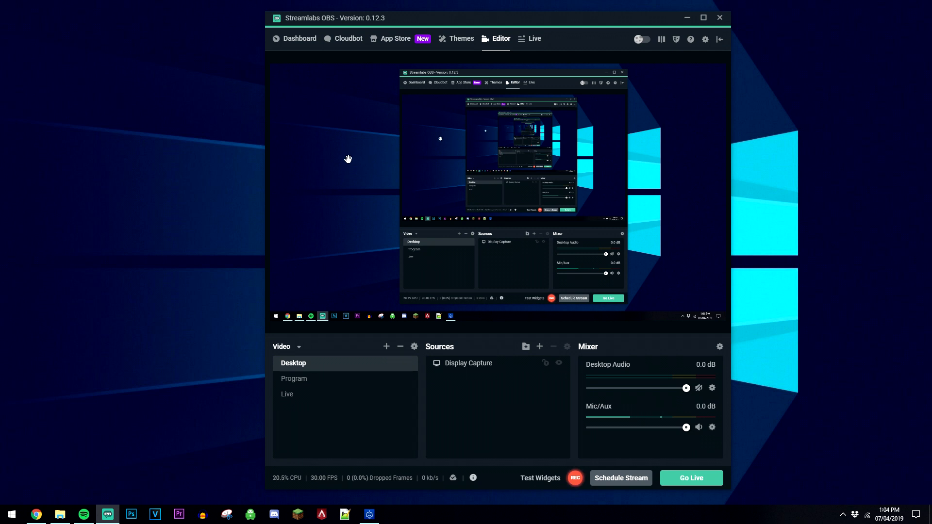
mouse_move(334, 180)
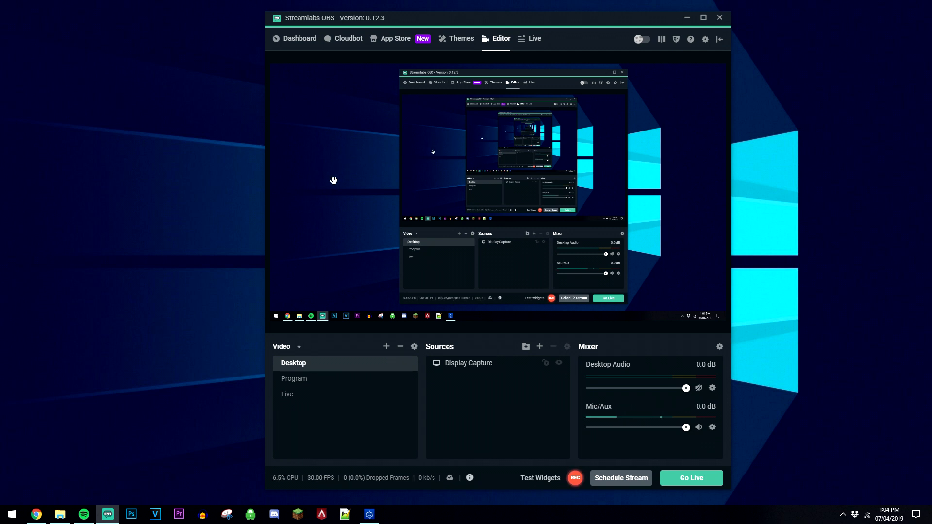
mouse_move(436, 216)
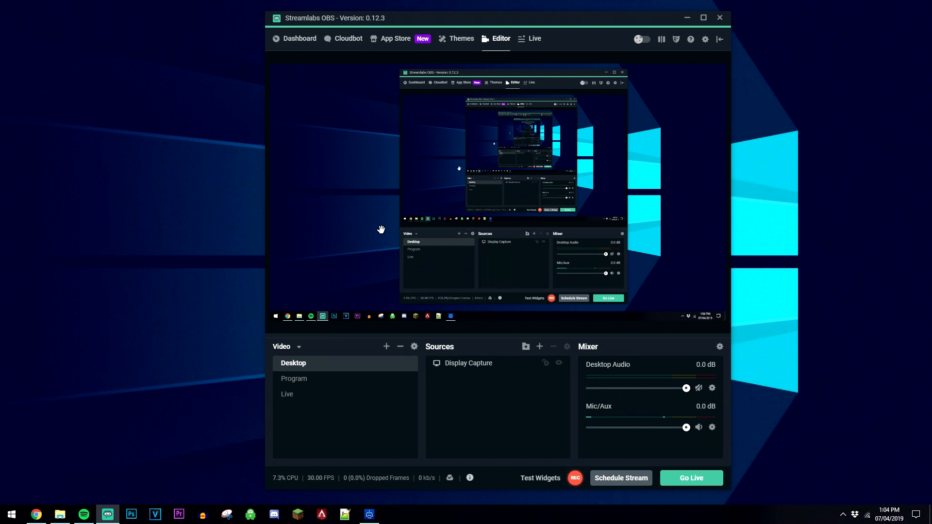
left_click(385, 347)
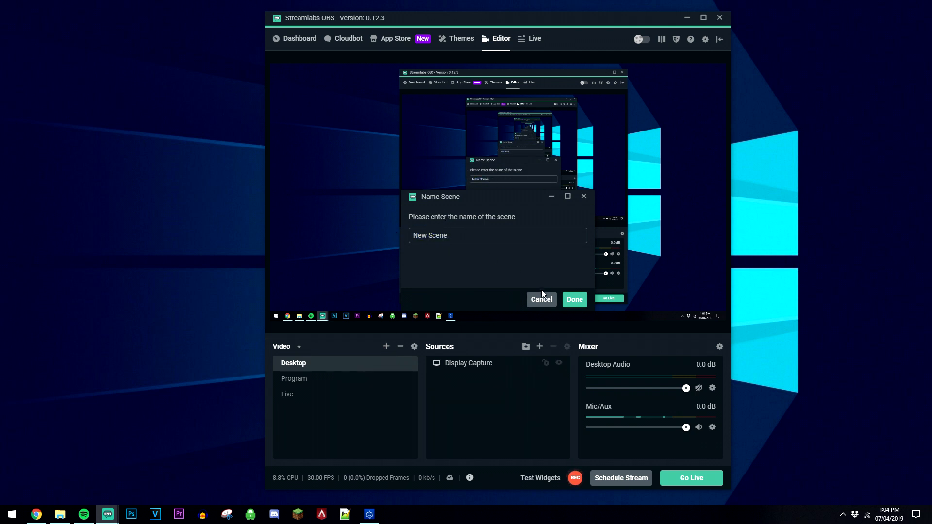
left_click(541, 299)
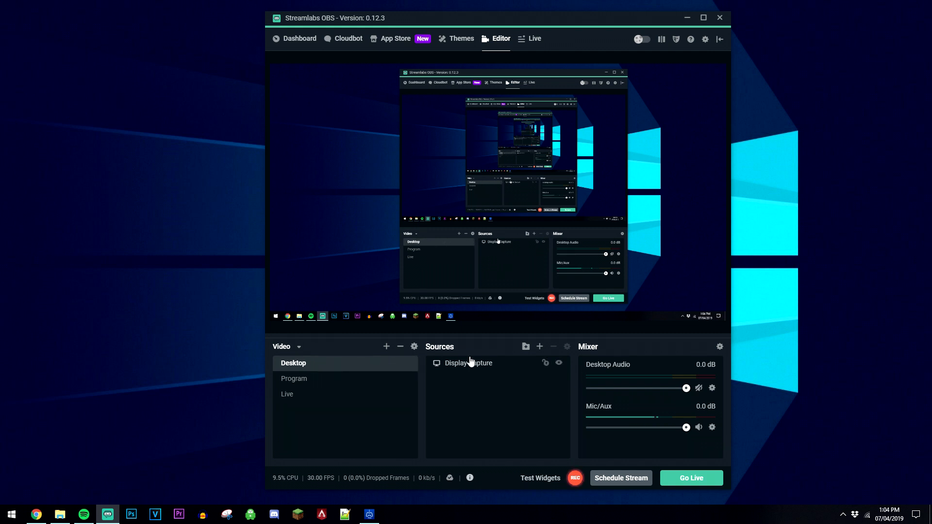
left_click(469, 362)
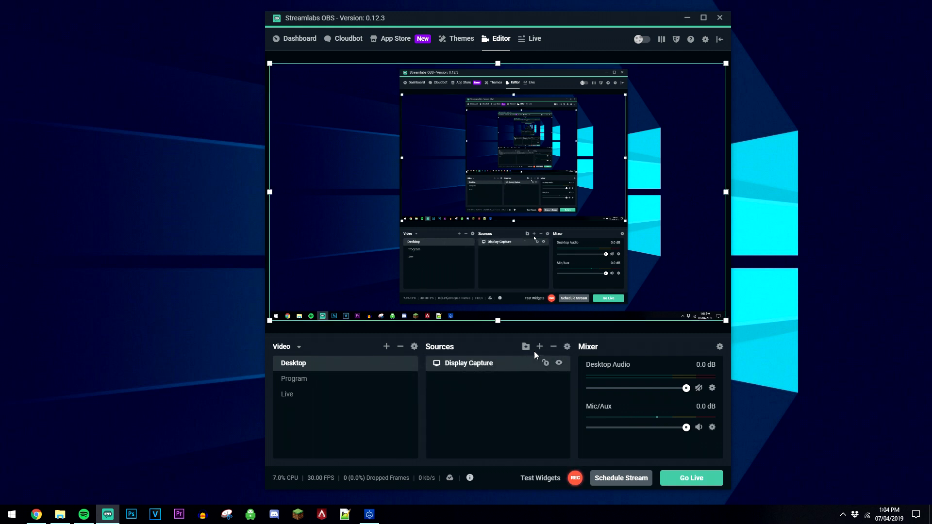
left_click(539, 347)
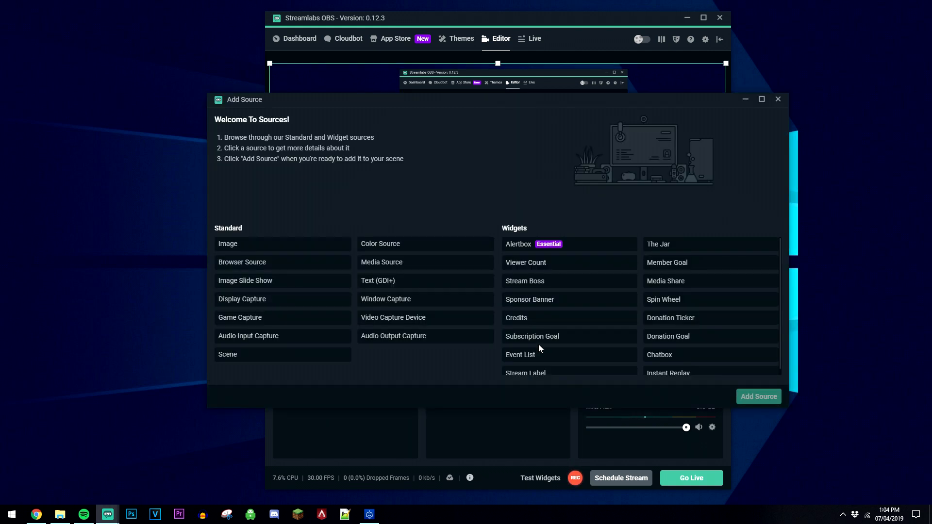
left_click(242, 299)
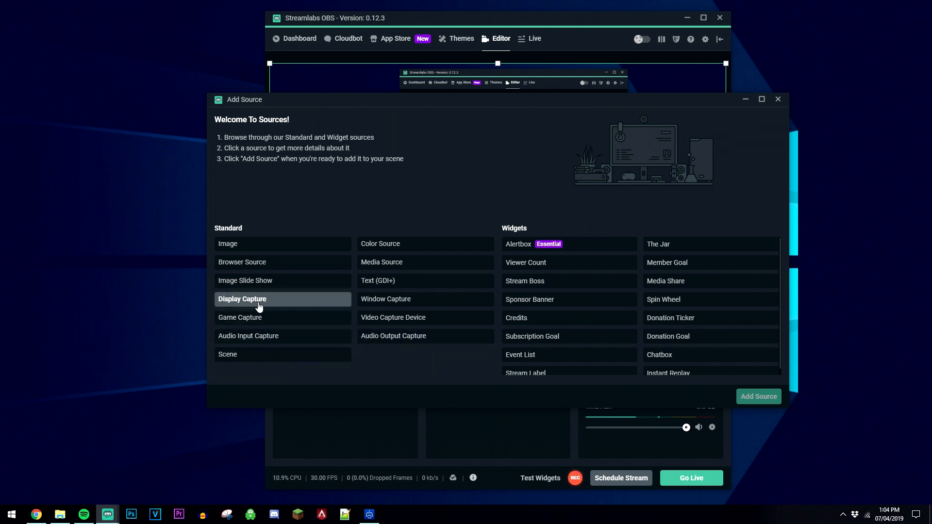
left_click(242, 299)
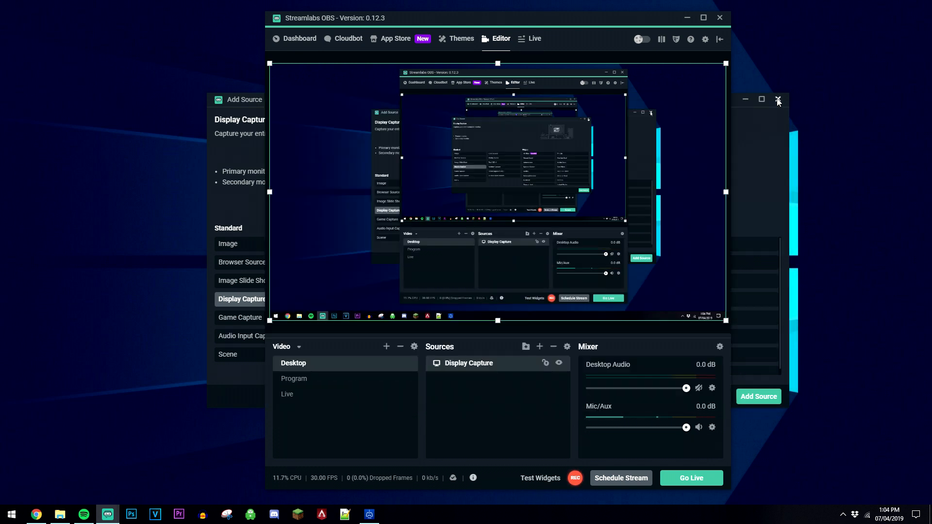
left_click(778, 99)
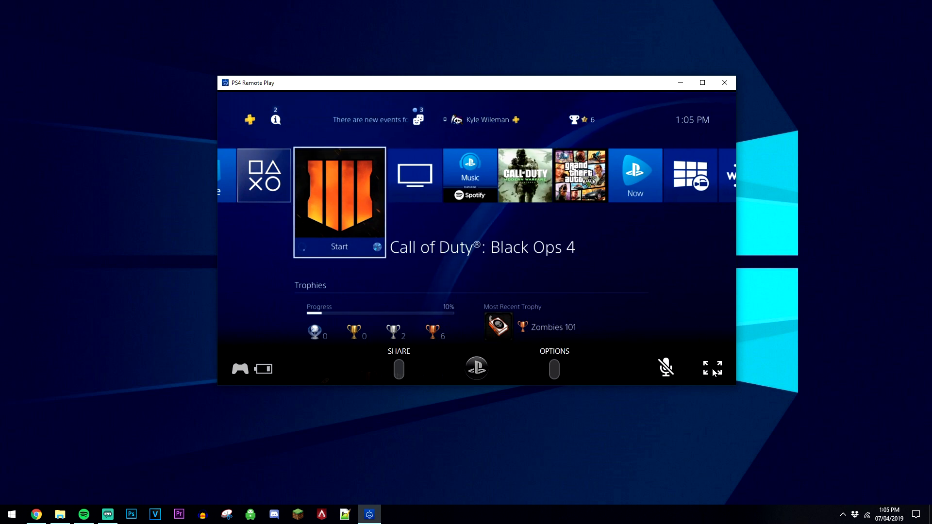
- Switch the streamed PS4 home screen to full screen from the control bar
left_click(717, 368)
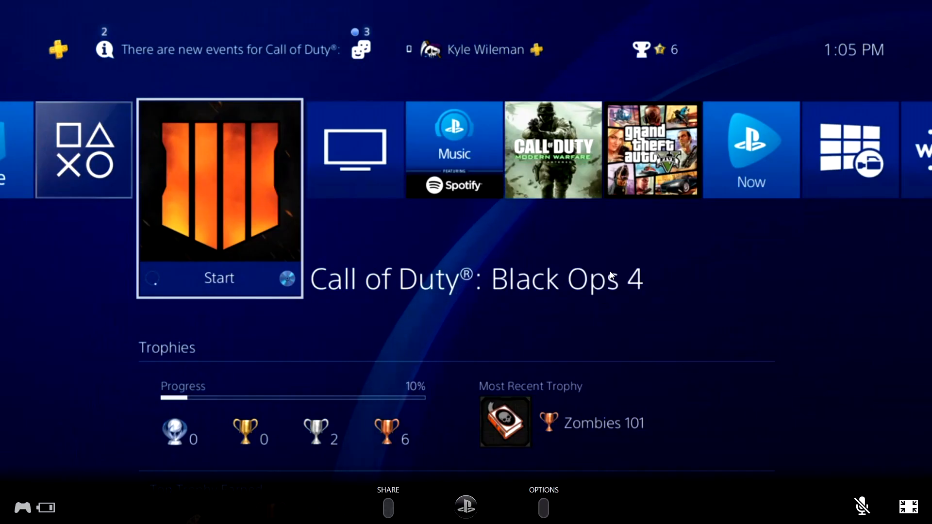